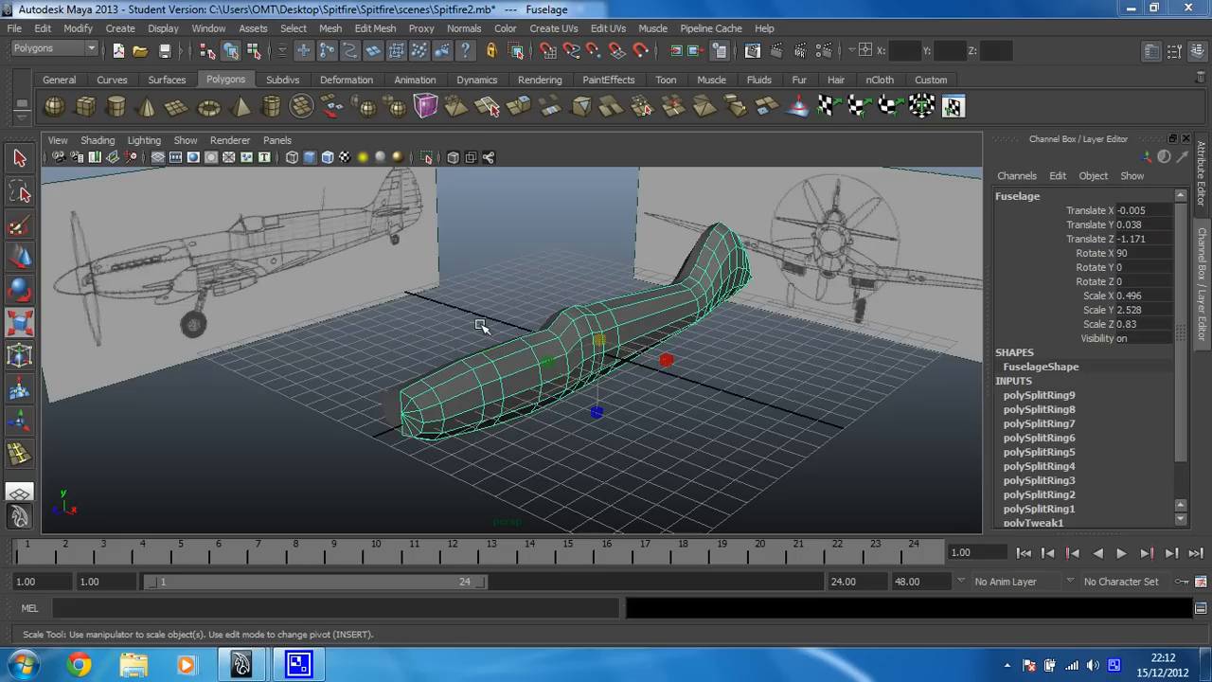
- Zoom onto the nose in top view, trial-scale a vertex row, undo, and return to object mode
right_click(483, 369)
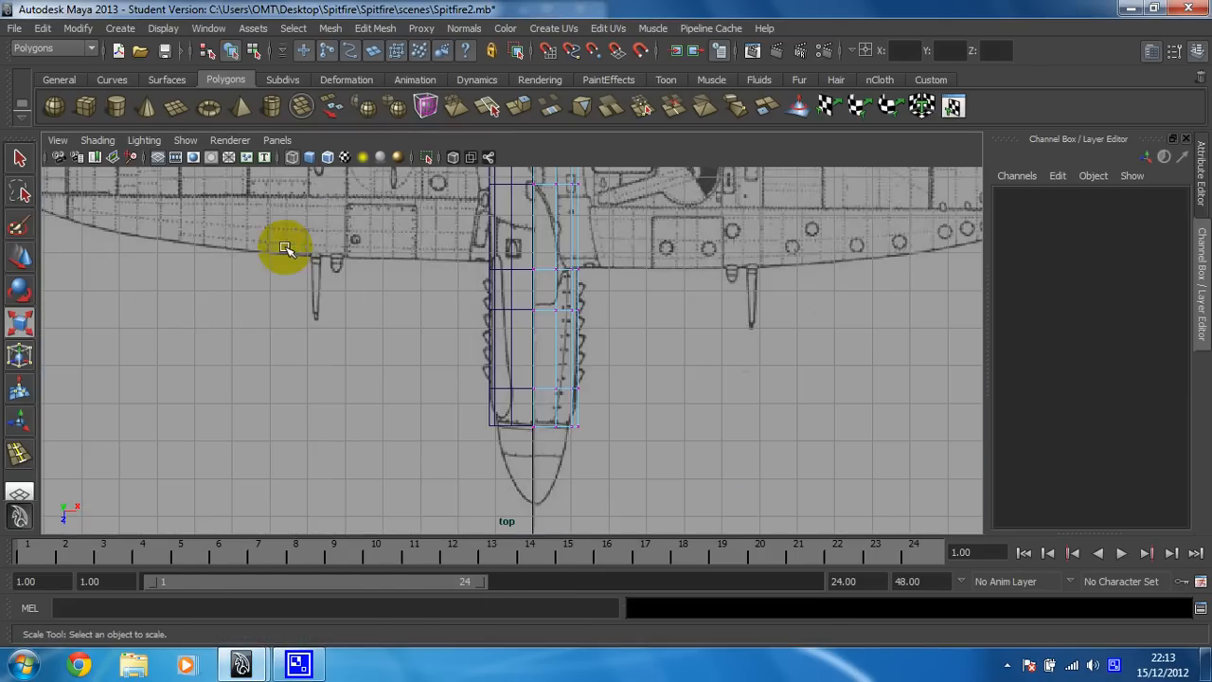
mouse_move(634, 522)
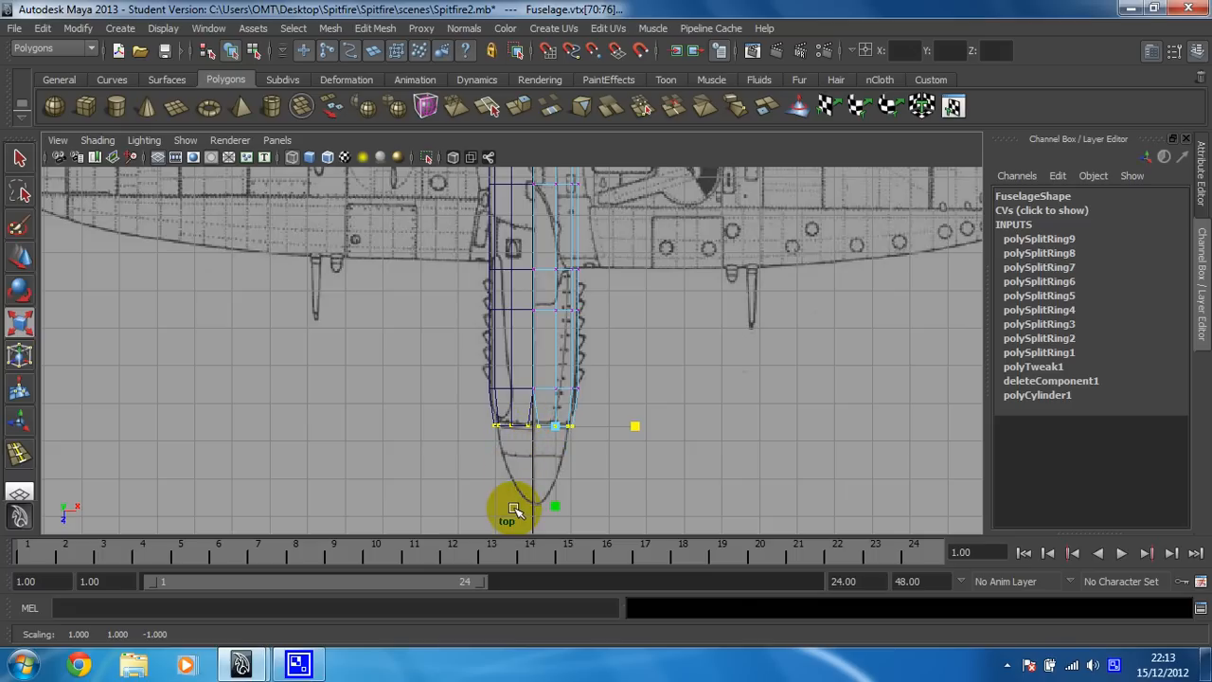
left_click_drag(514, 510, 556, 366)
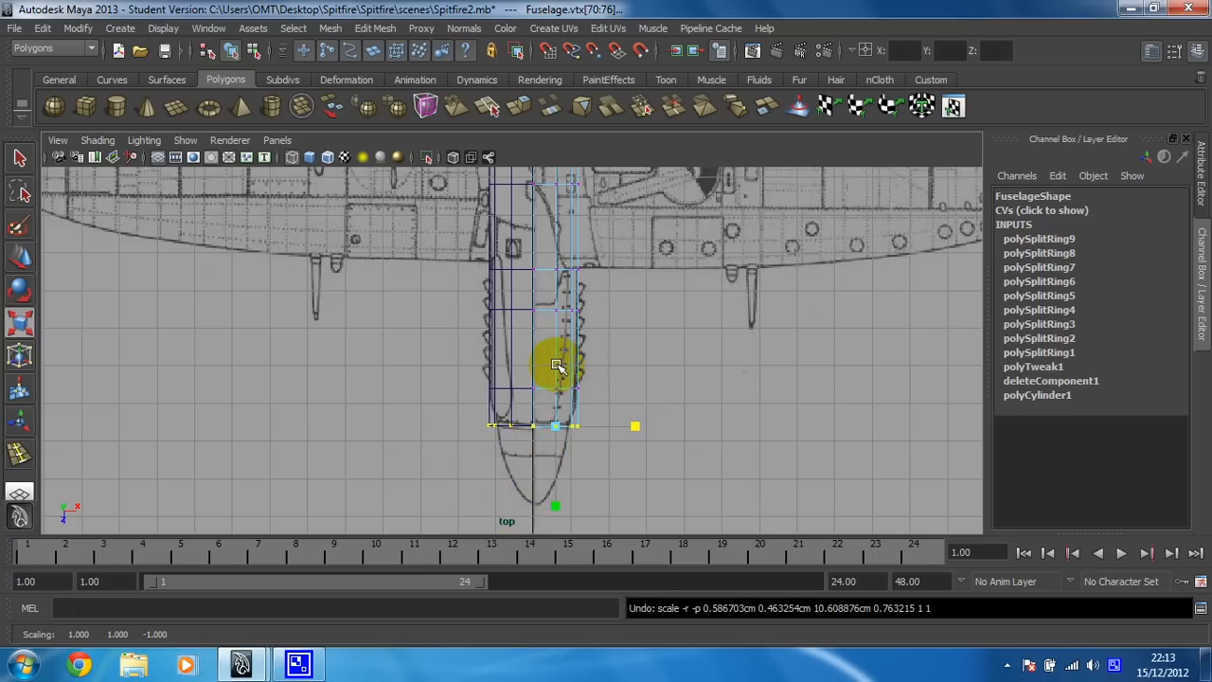
right_click(558, 362)
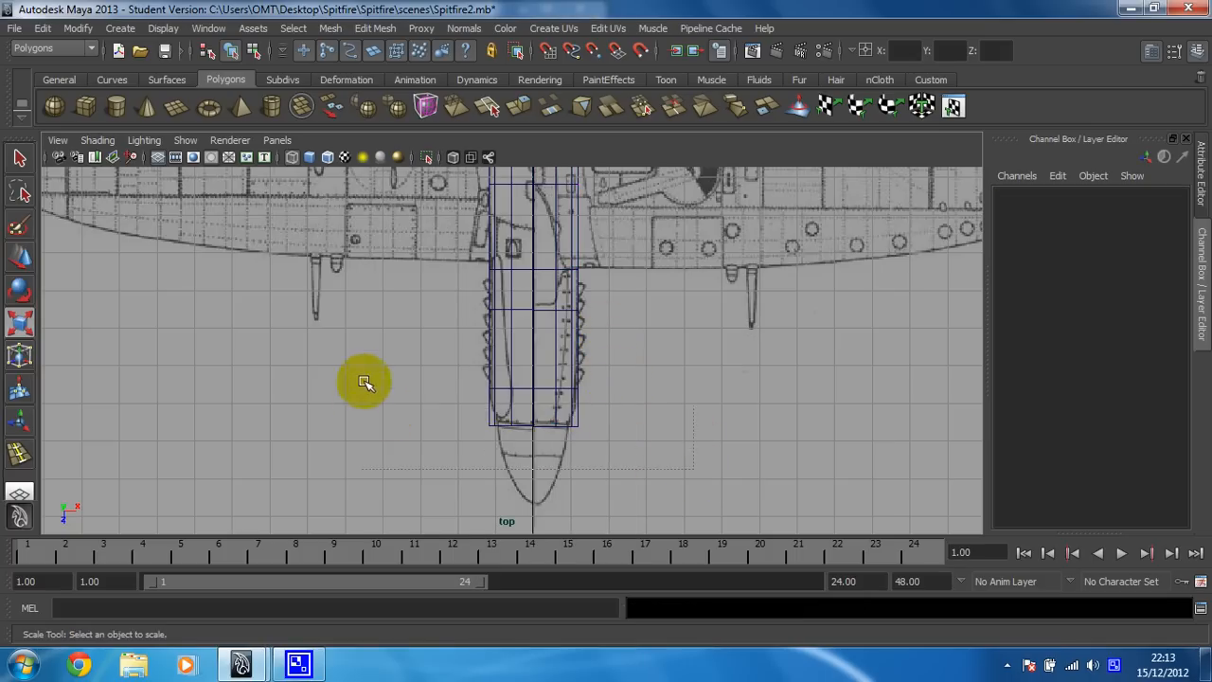
- Select both fuselage halves and merge them into polySurface1 with Mesh > Combine
left_click(516, 244)
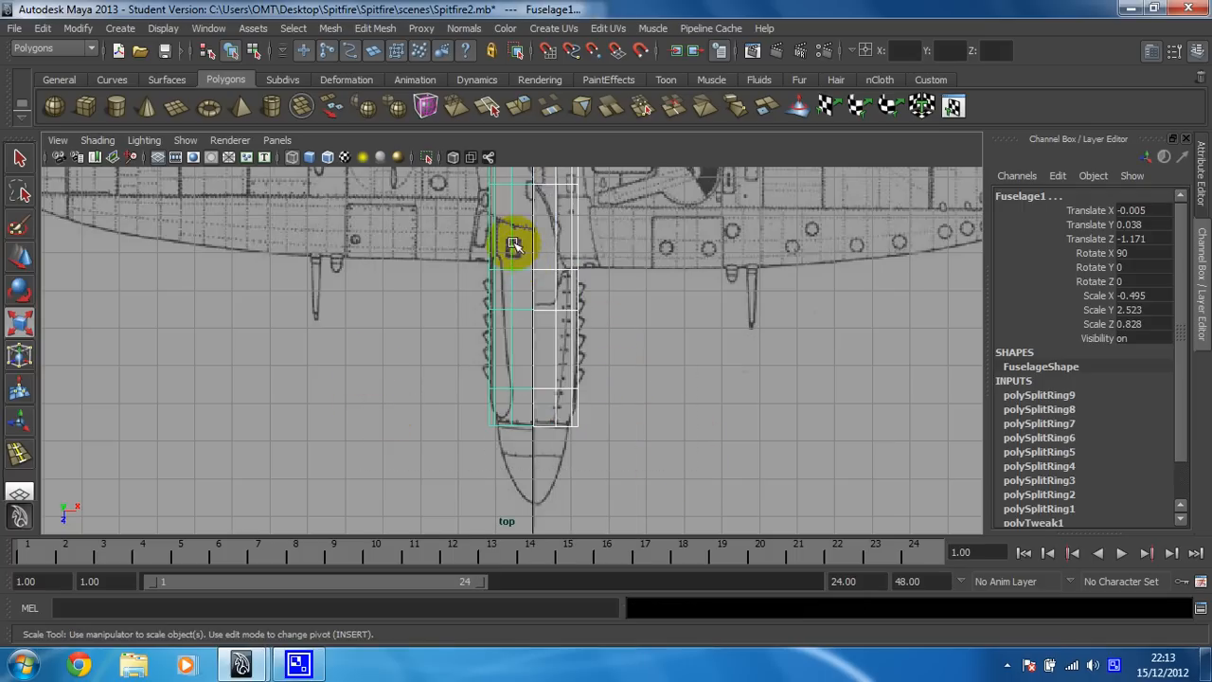
left_click(330, 27)
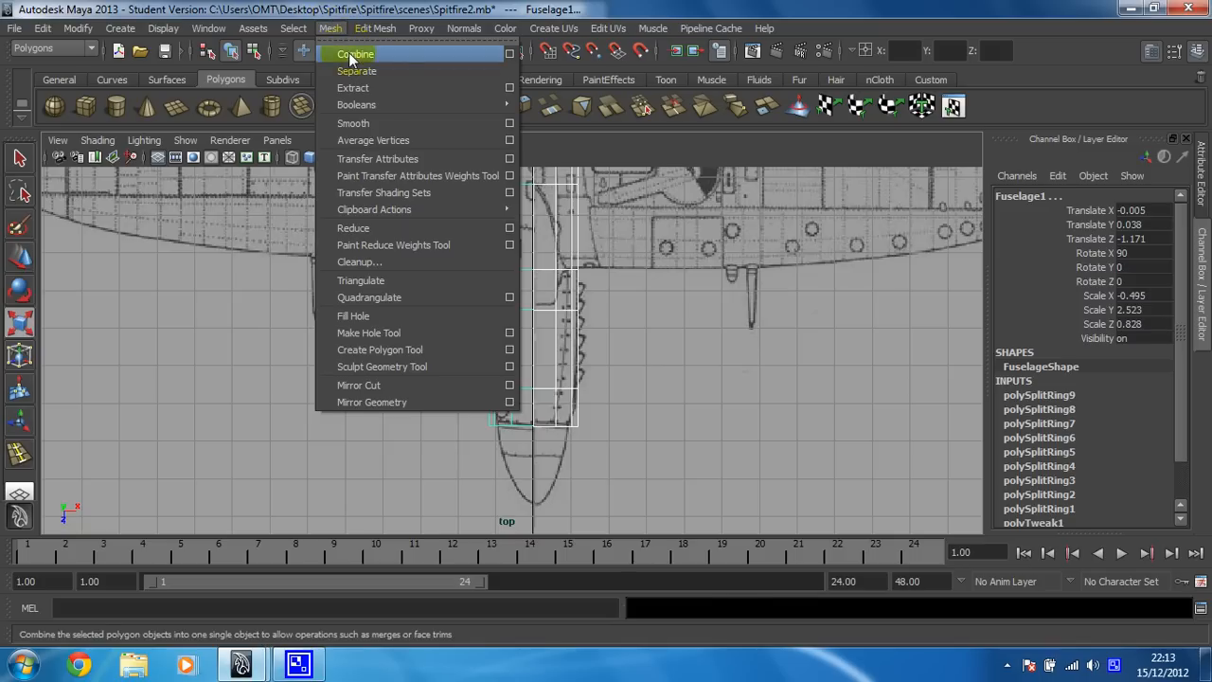
left_click(355, 54)
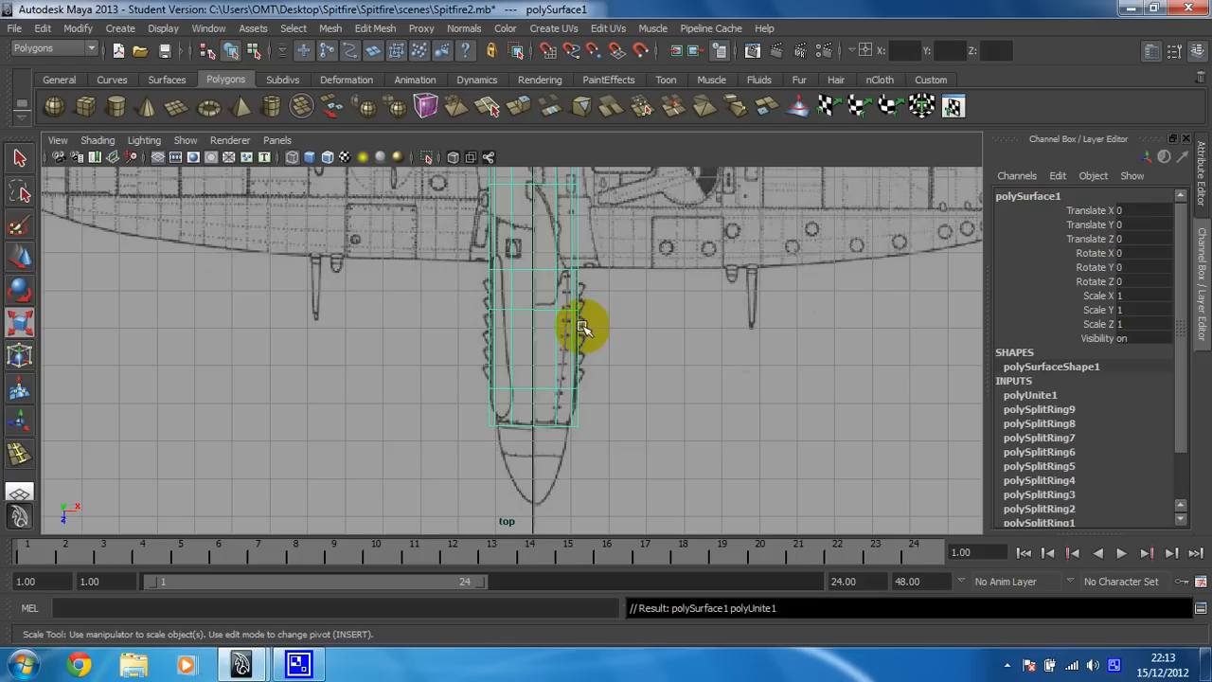
right_click(582, 329)
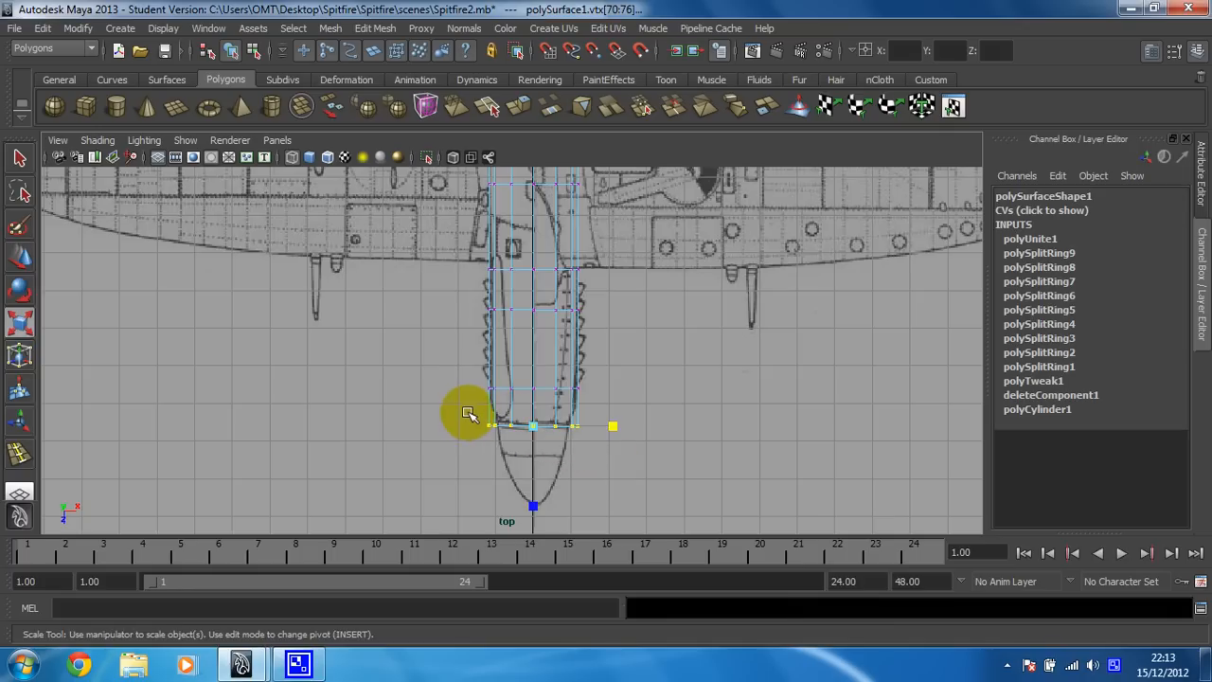
- Scale the front vertex row to fit the blueprint's nose outline
left_click_drag(471, 414, 606, 427)
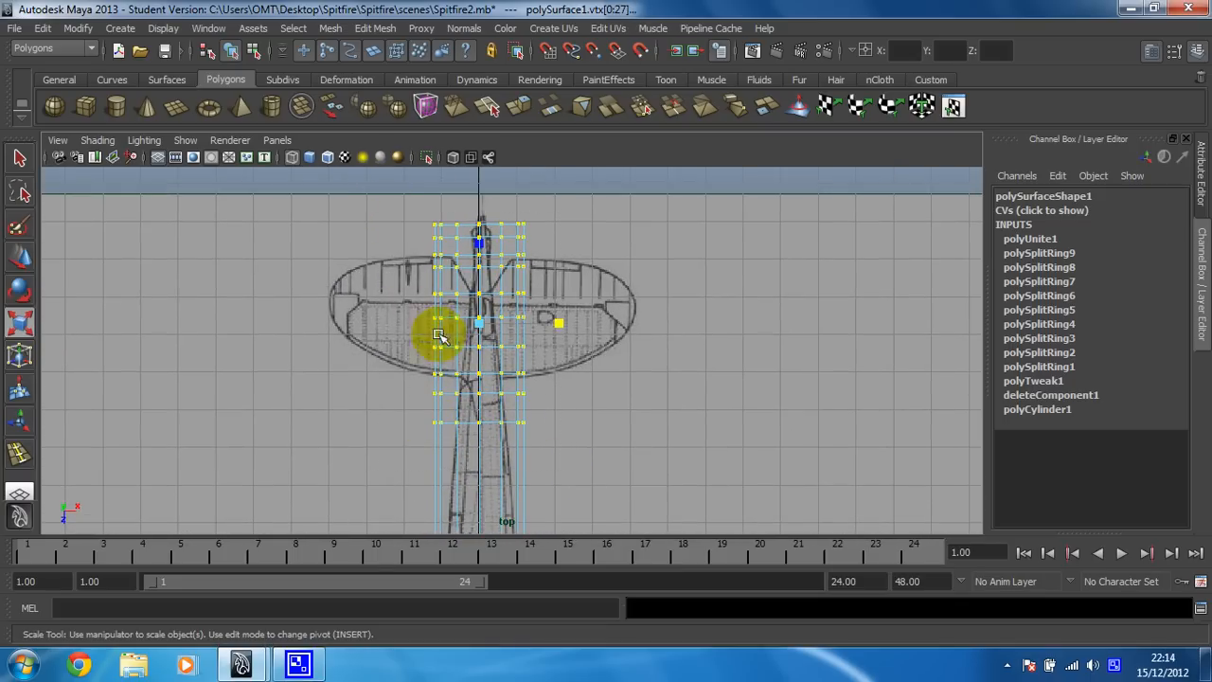
- Select successive tail vertex rows and scale each narrower along X toward the tip outline
left_click_drag(440, 336, 535, 325)
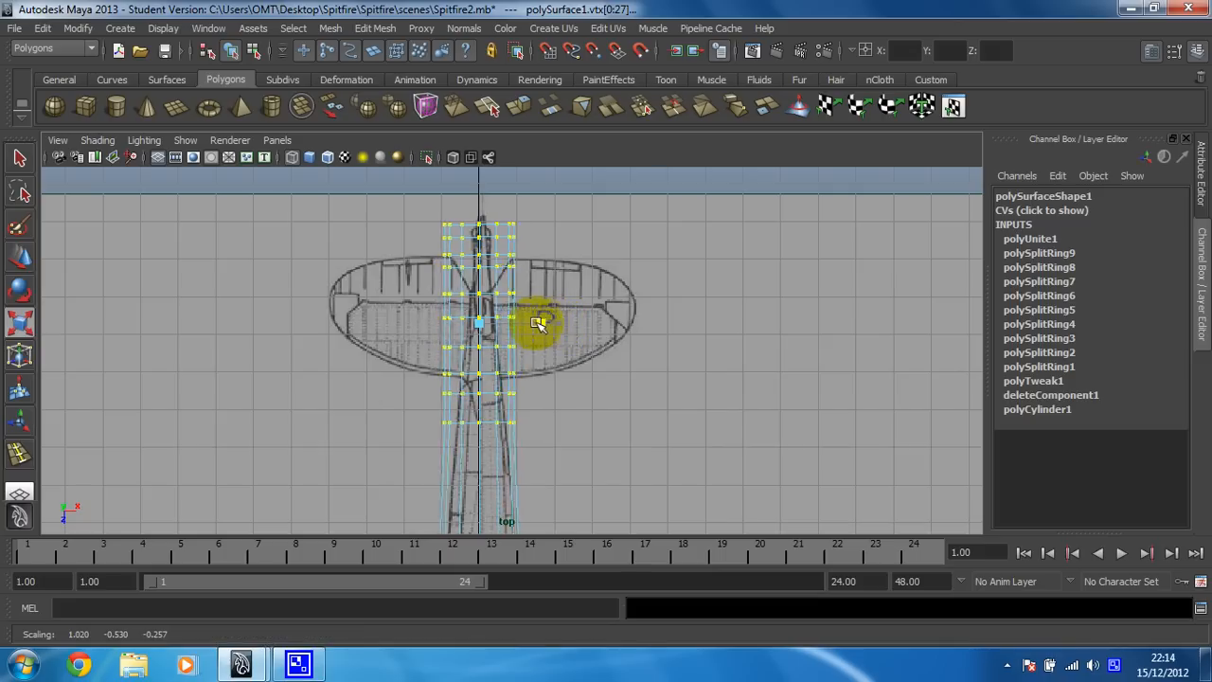
left_click_drag(540, 324, 525, 325)
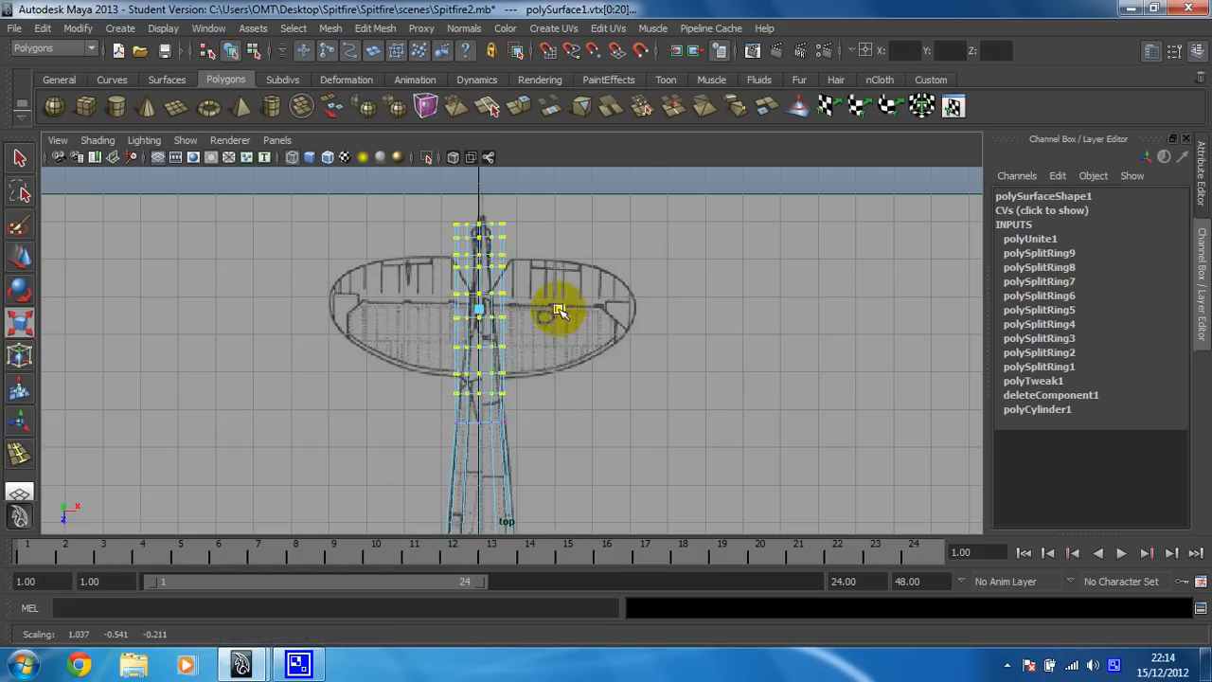
left_click_drag(558, 310, 545, 305)
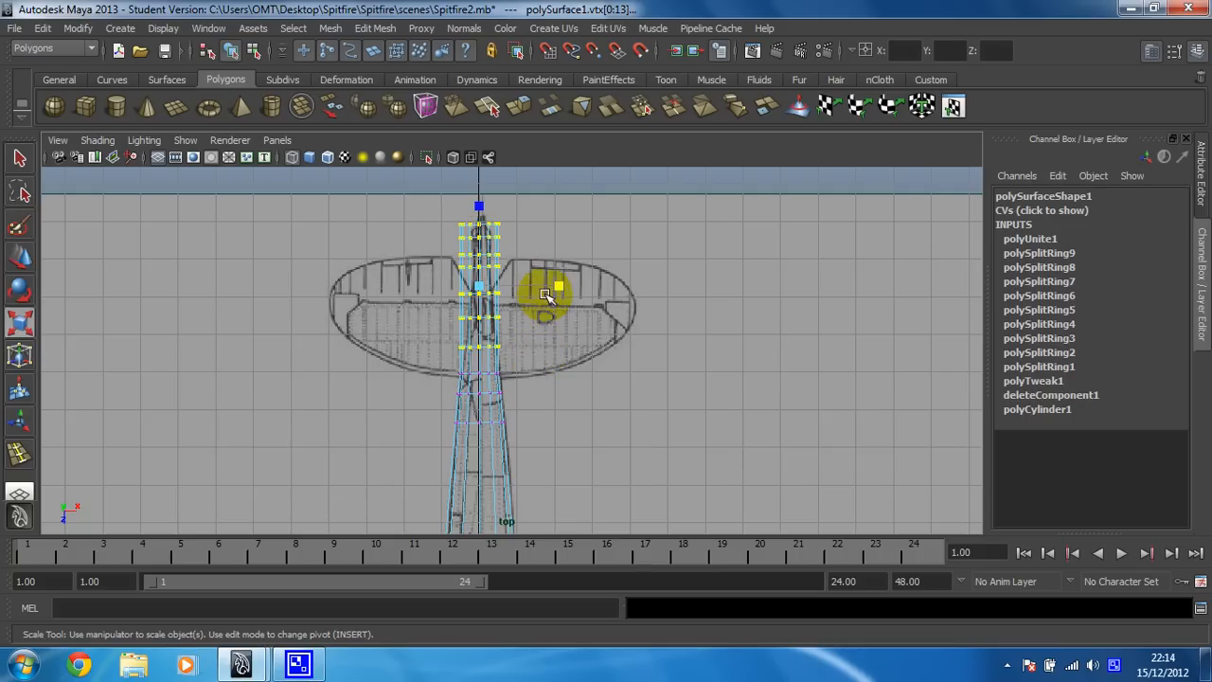
left_click_drag(545, 288, 530, 284)
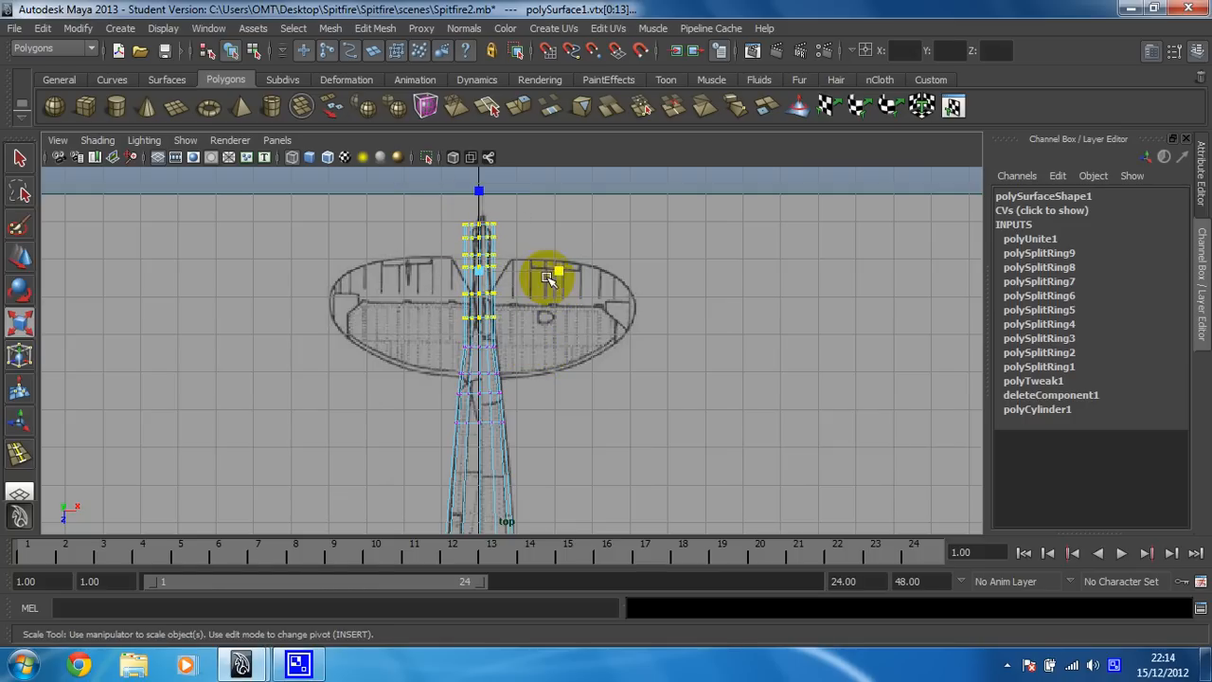
left_click_drag(549, 274, 464, 232)
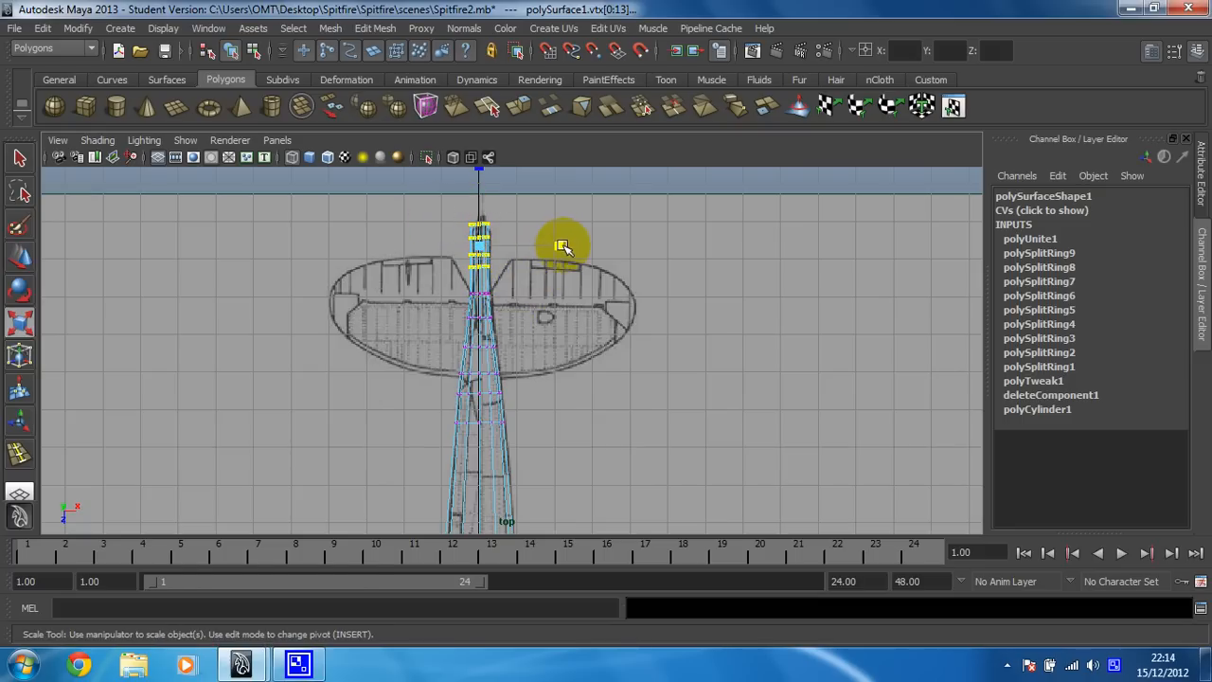
left_click_drag(564, 246, 511, 248)
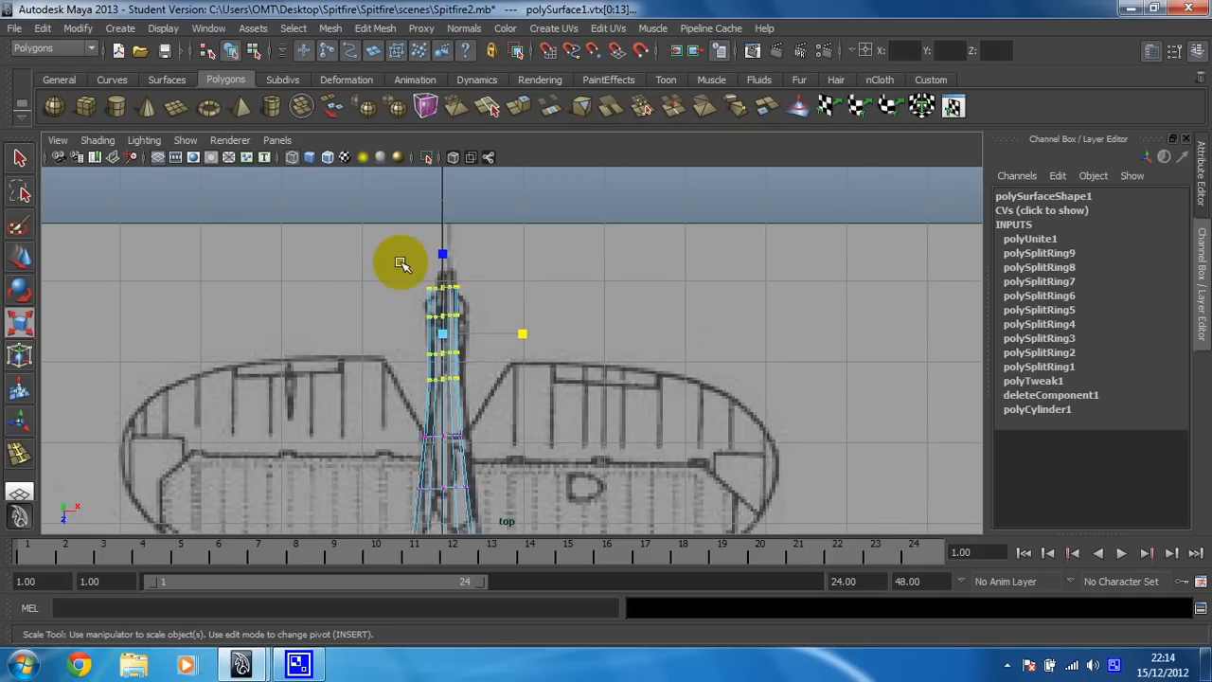
left_click_drag(523, 333, 521, 319)
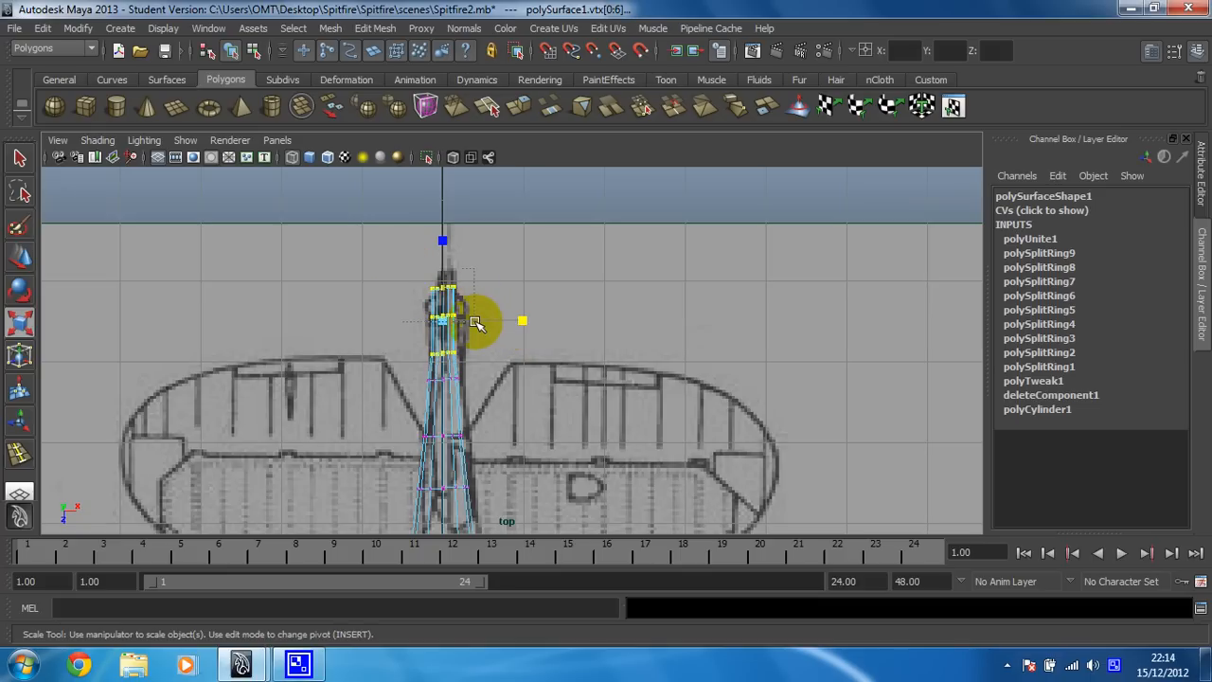
- Pinch the tip vertex rows to a point along the blueprint outline
left_click_drag(478, 322, 421, 284)
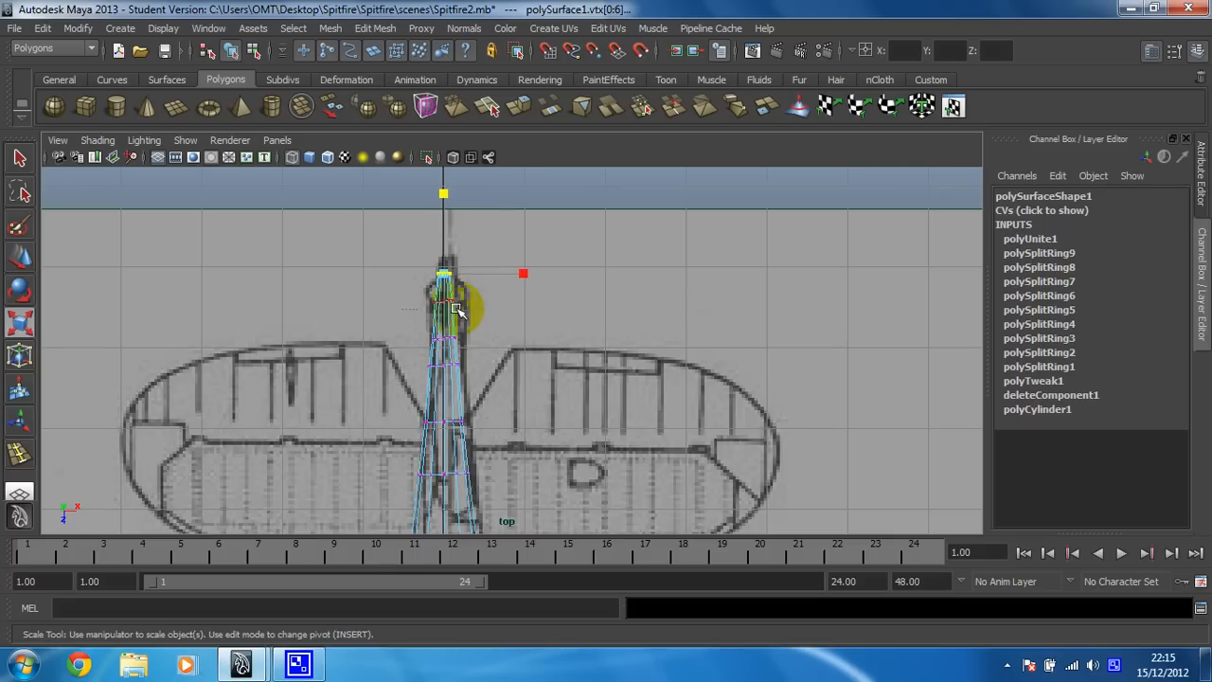
left_click_drag(454, 307, 445, 274)
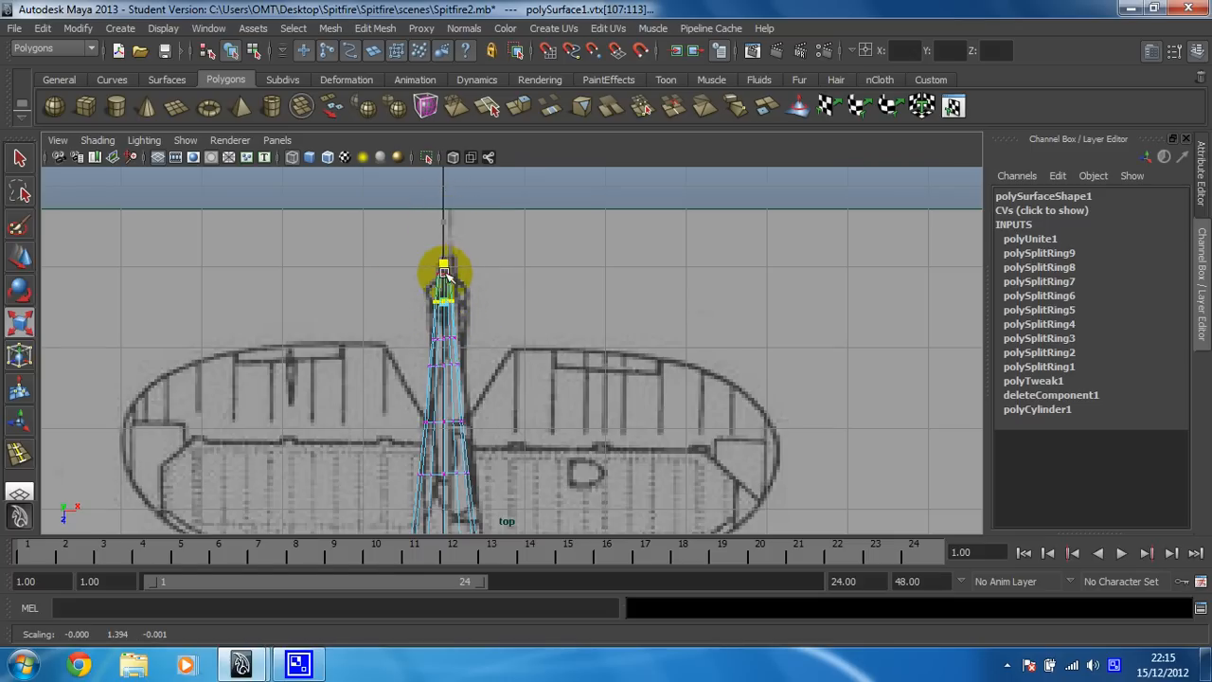
left_click_drag(445, 275, 445, 236)
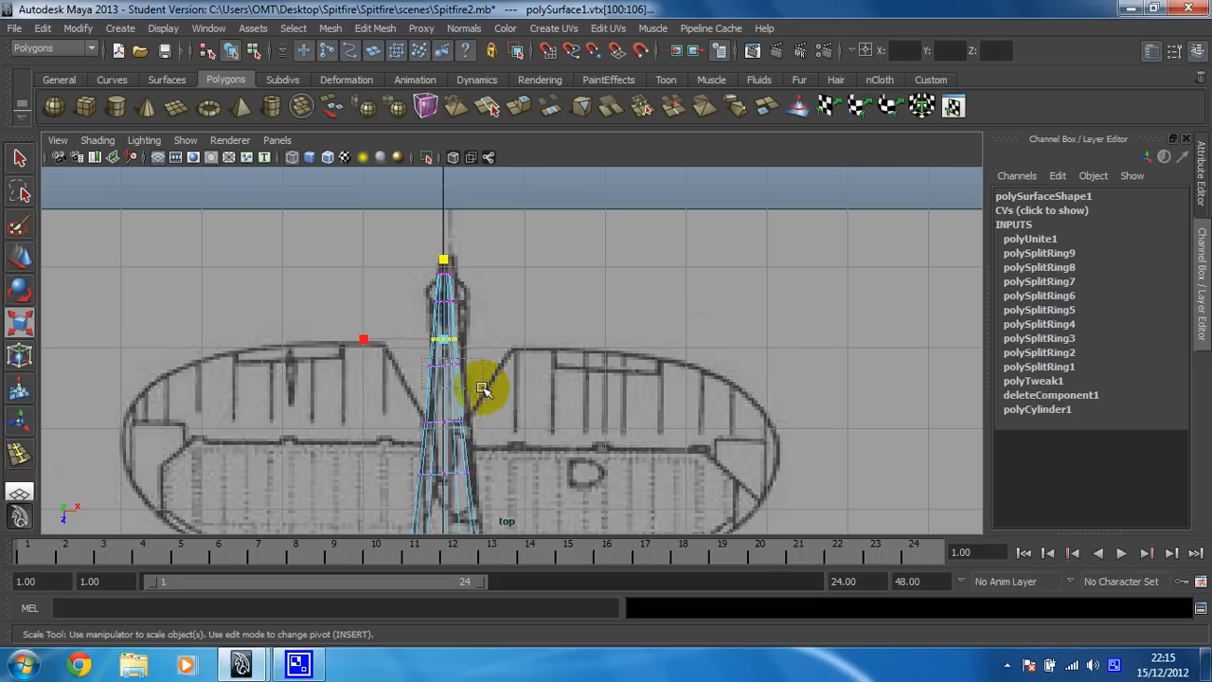
- Resize the rows ahead of, across and behind the wing to the blueprint width
left_click_drag(482, 388, 445, 364)
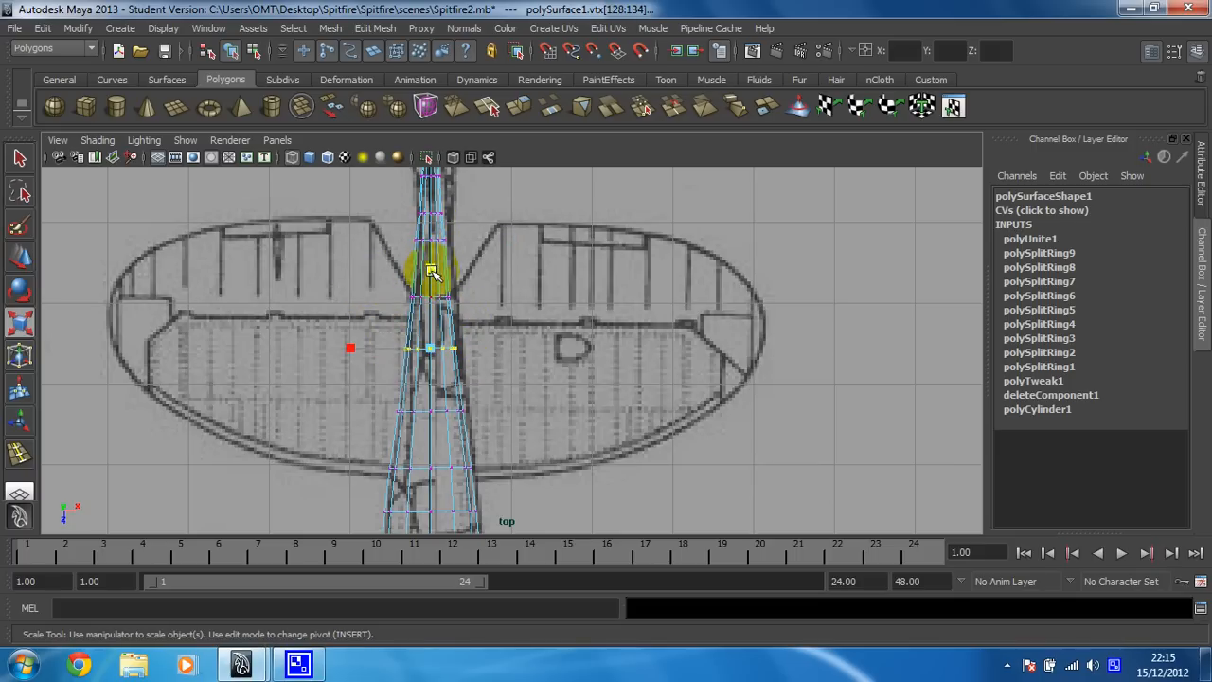
left_click_drag(431, 275, 398, 370)
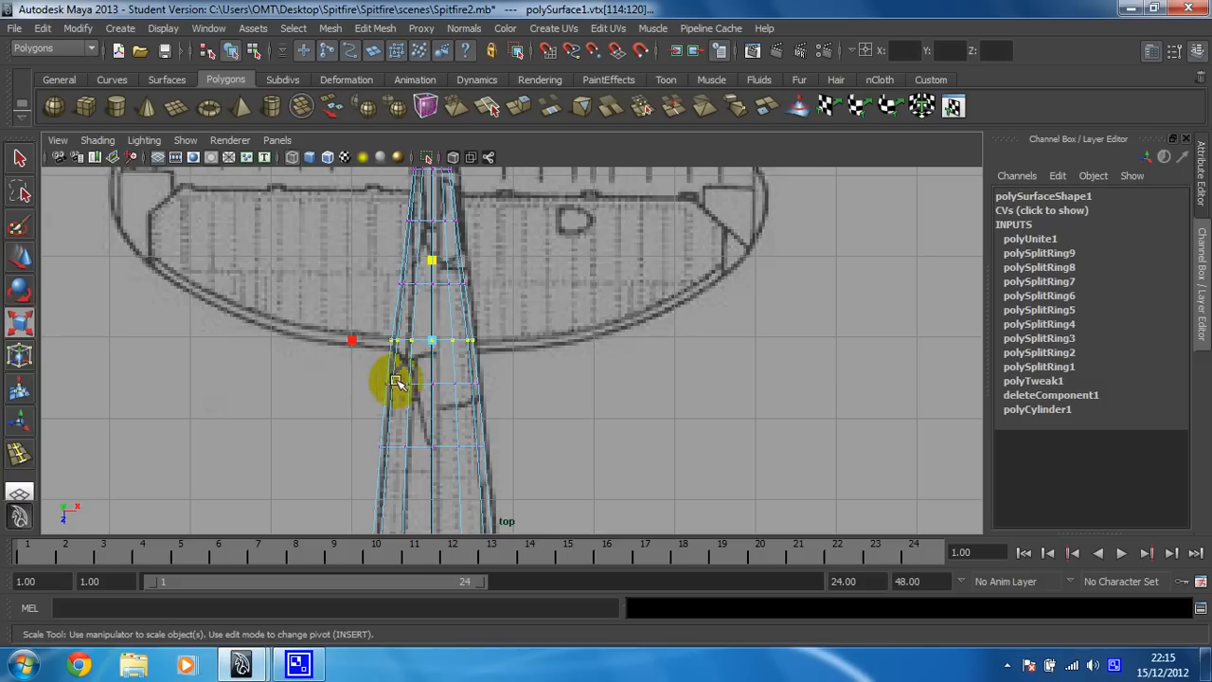
left_click_drag(398, 383, 431, 378)
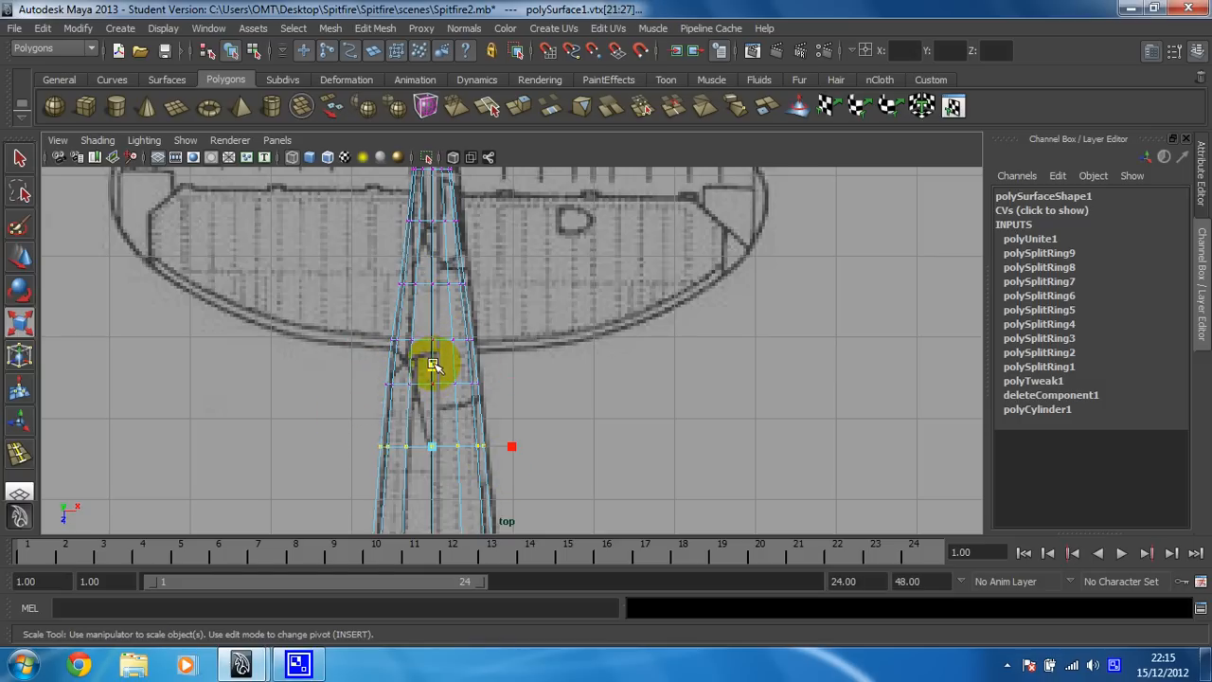
left_click_drag(430, 365, 464, 446)
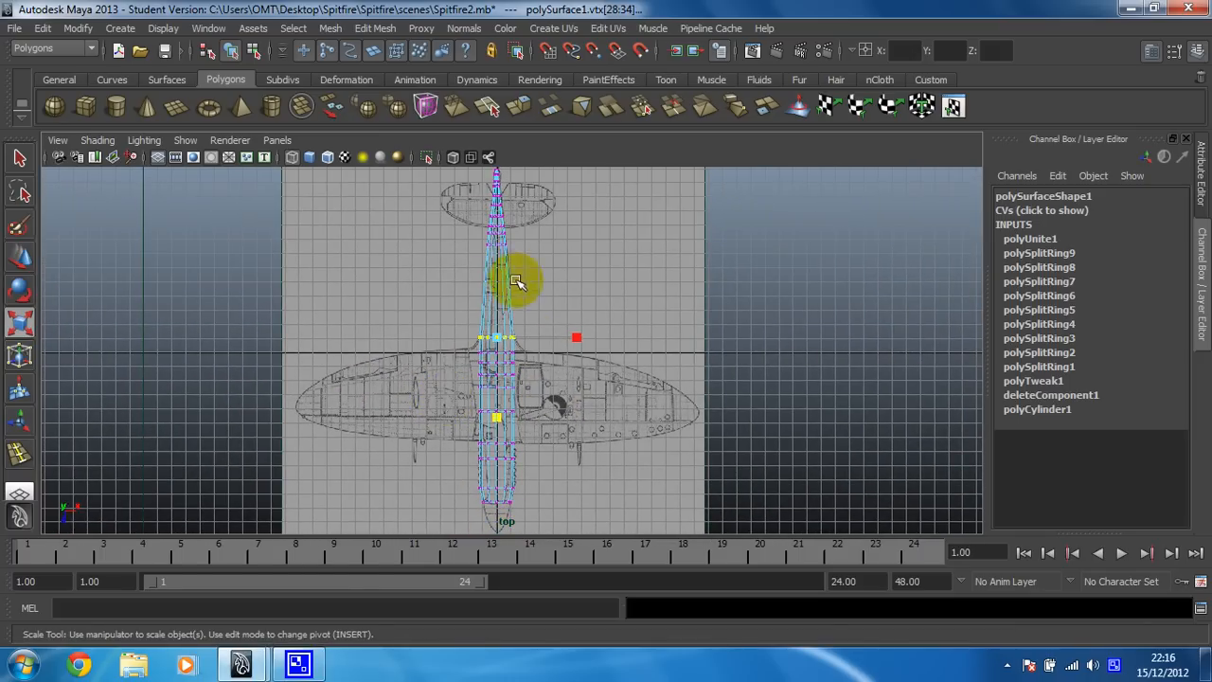
- Orbit the fuselage in perspective view to compare it with the side and front blueprints
key("space")
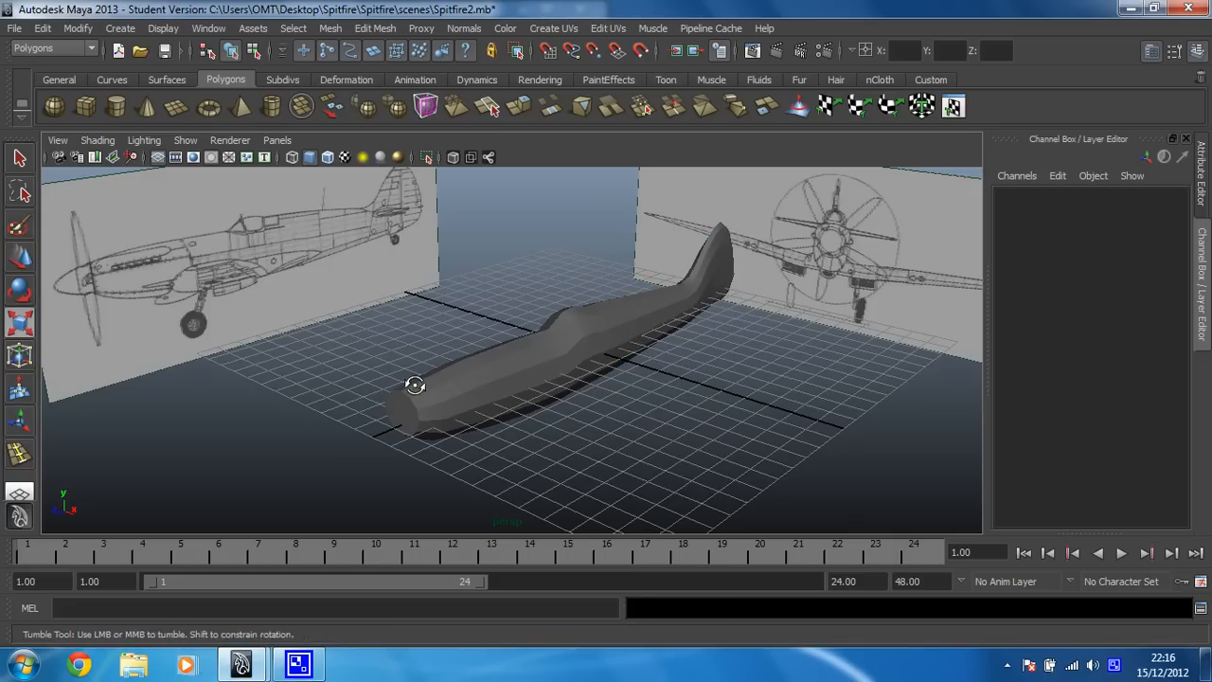
left_click_drag(415, 384, 453, 355)
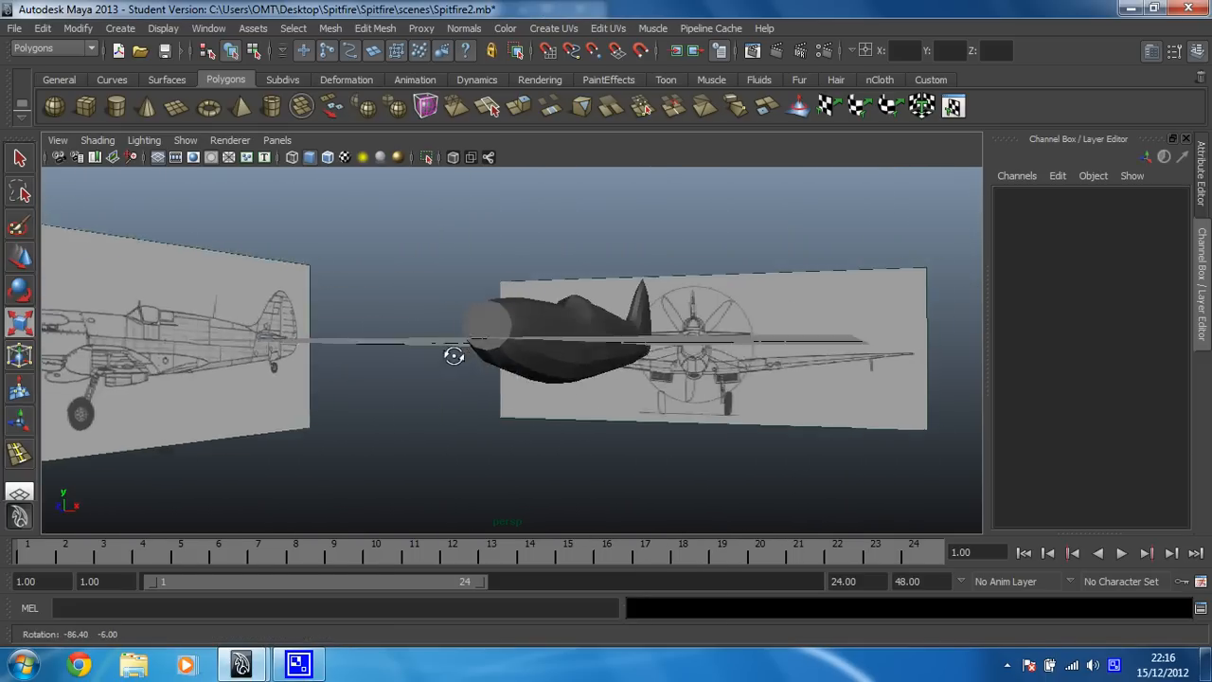
left_click_drag(455, 355, 332, 376)
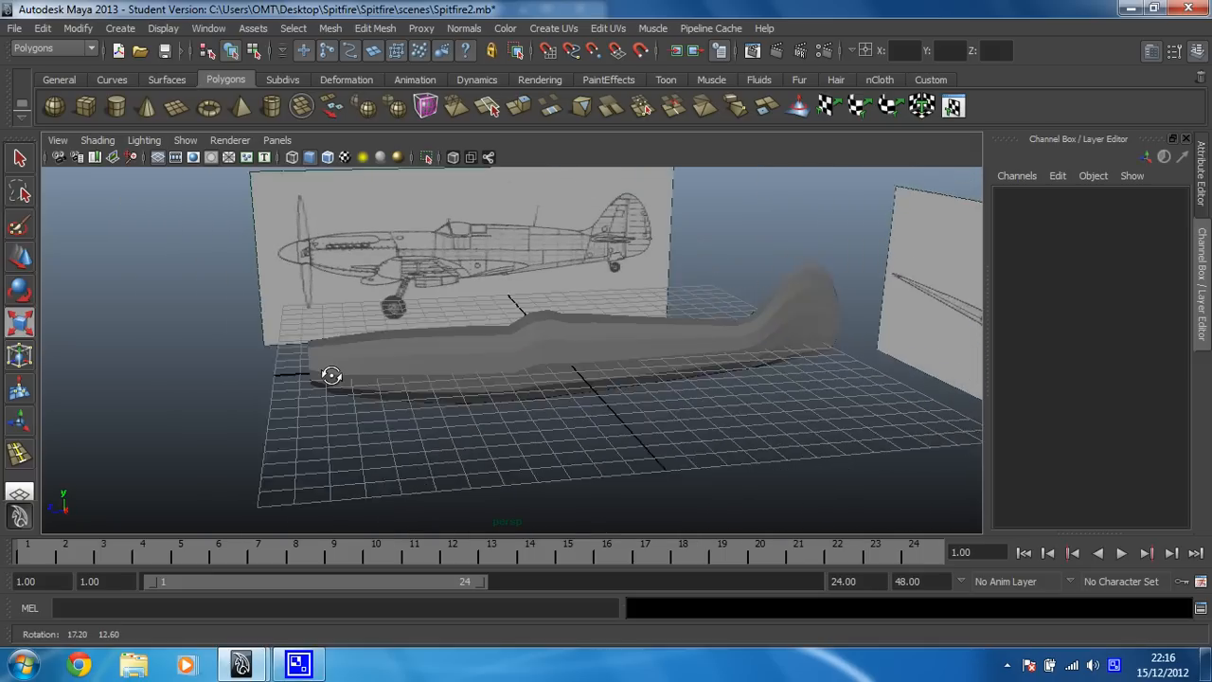
left_click_drag(331, 375, 620, 379)
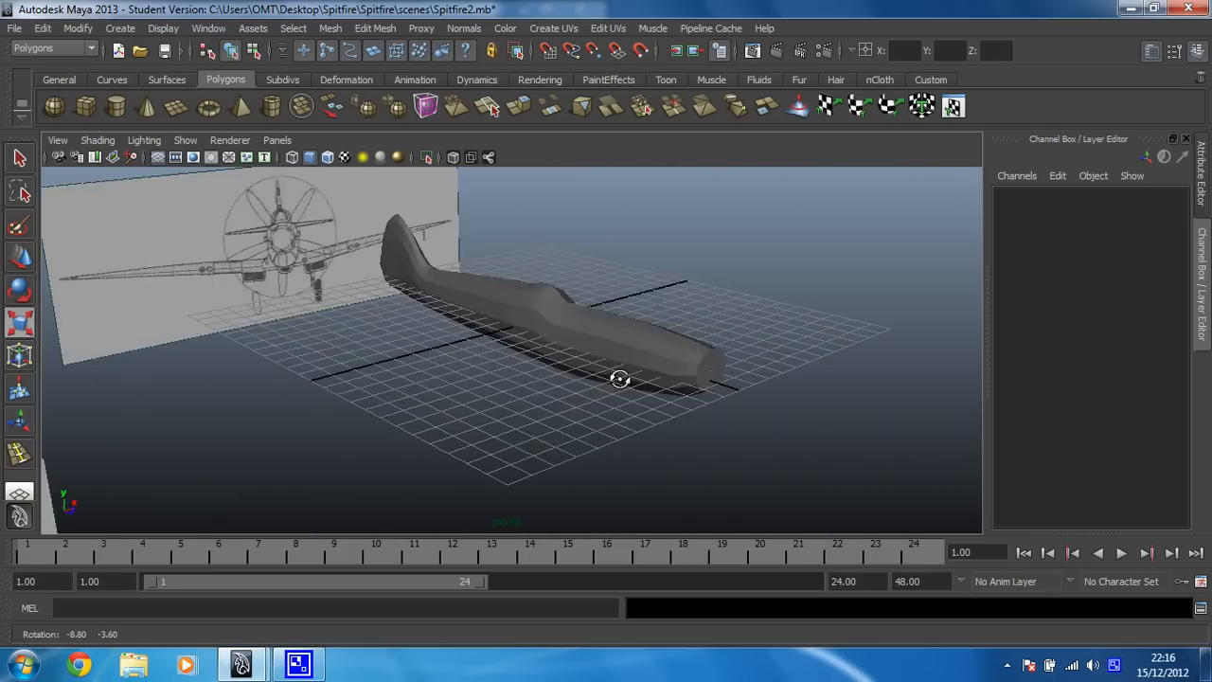
left_click_drag(619, 379, 383, 386)
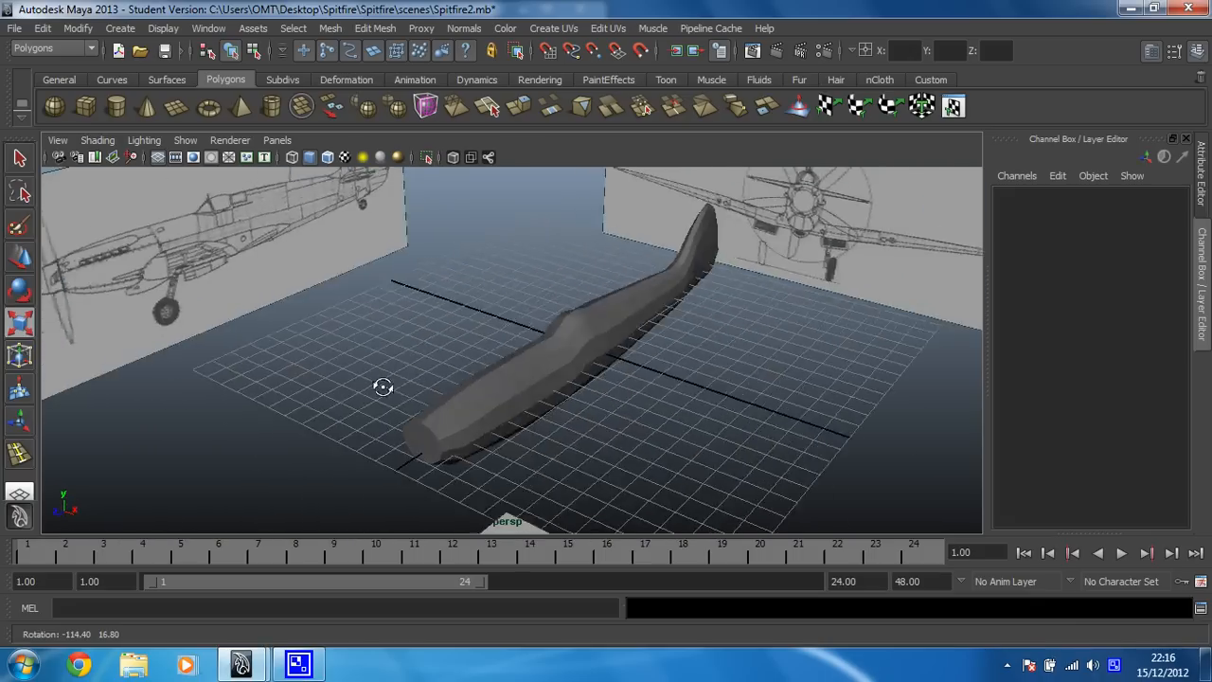
left_click_drag(383, 386, 336, 369)
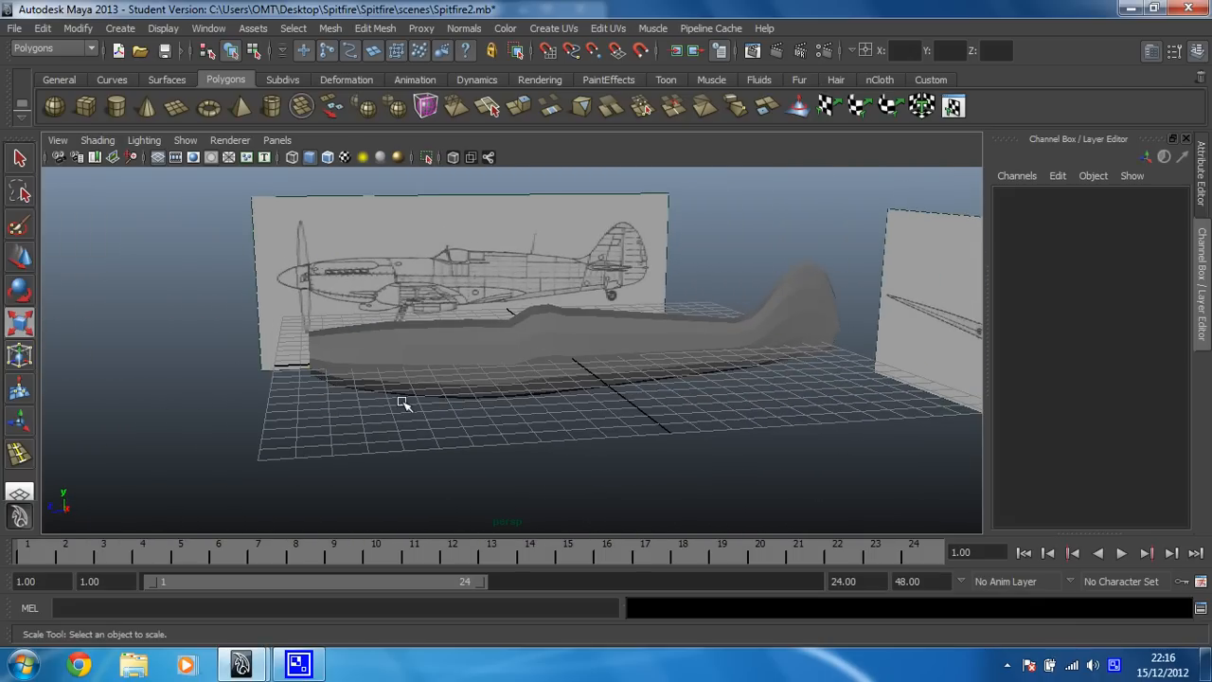
left_click(492, 316)
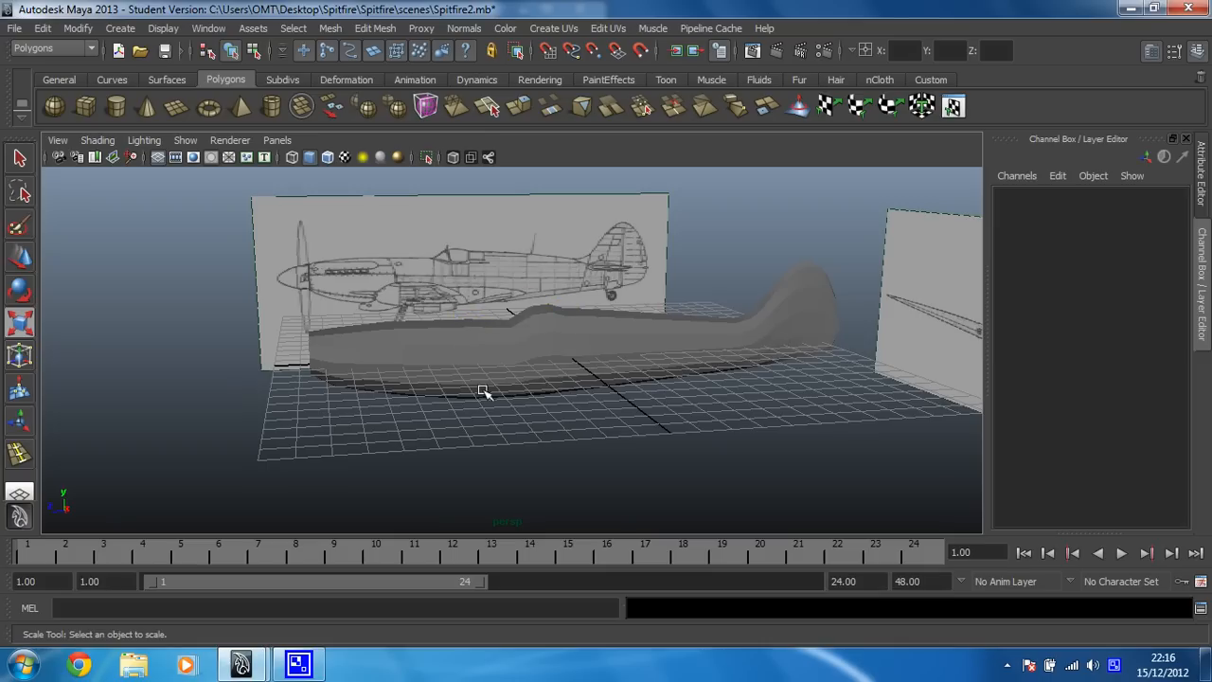
mouse_move(448, 352)
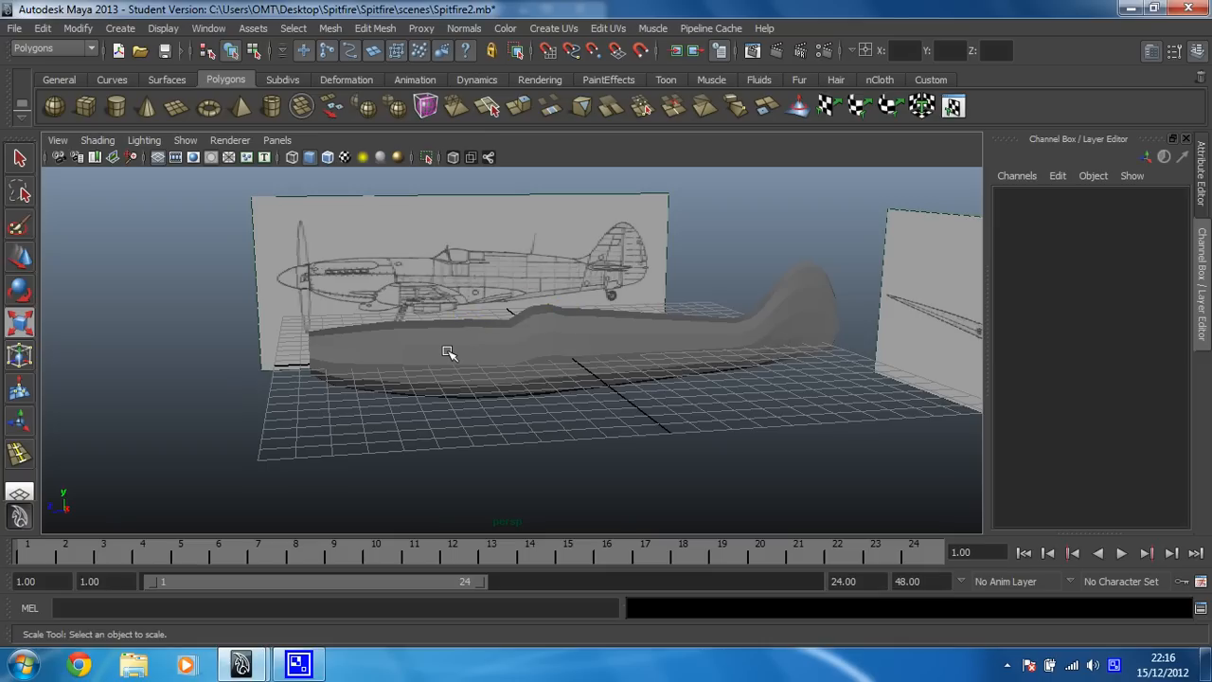
mouse_move(790, 309)
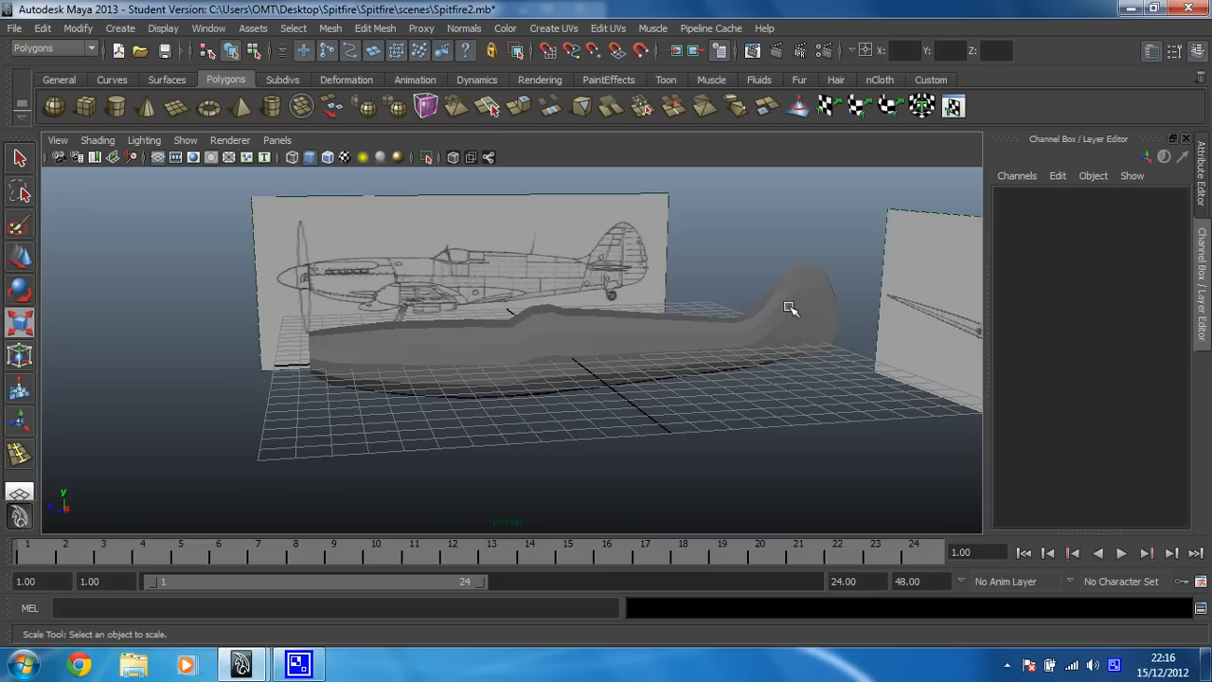
mouse_move(796, 304)
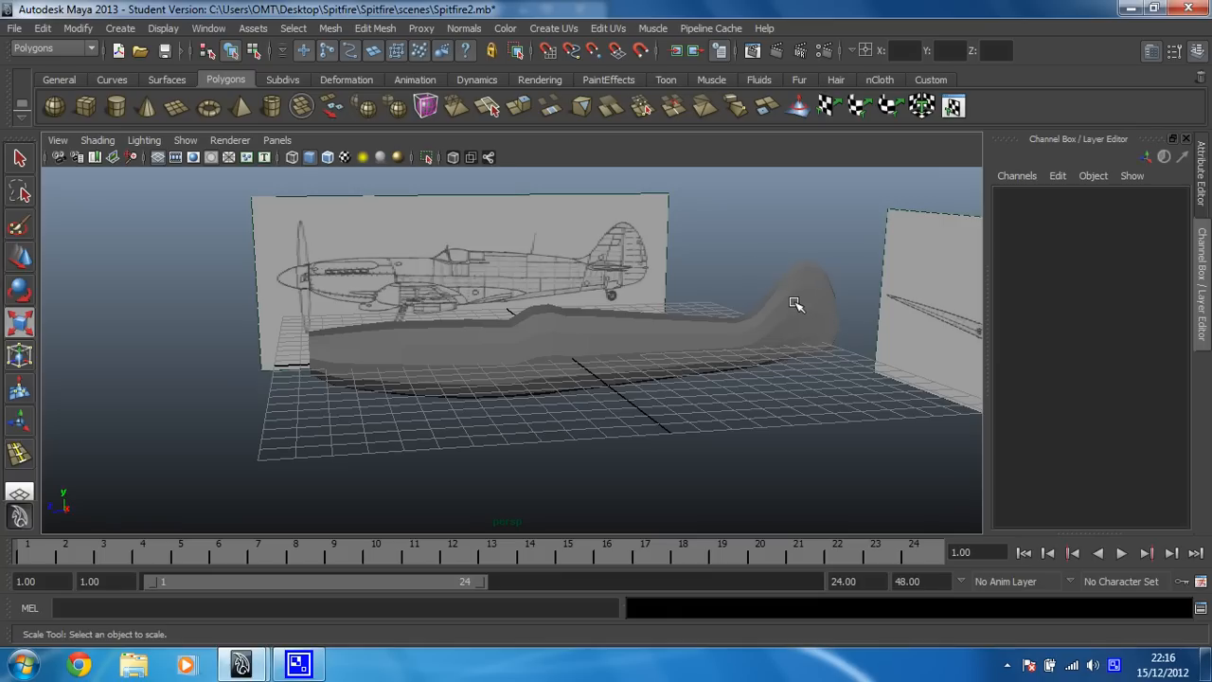